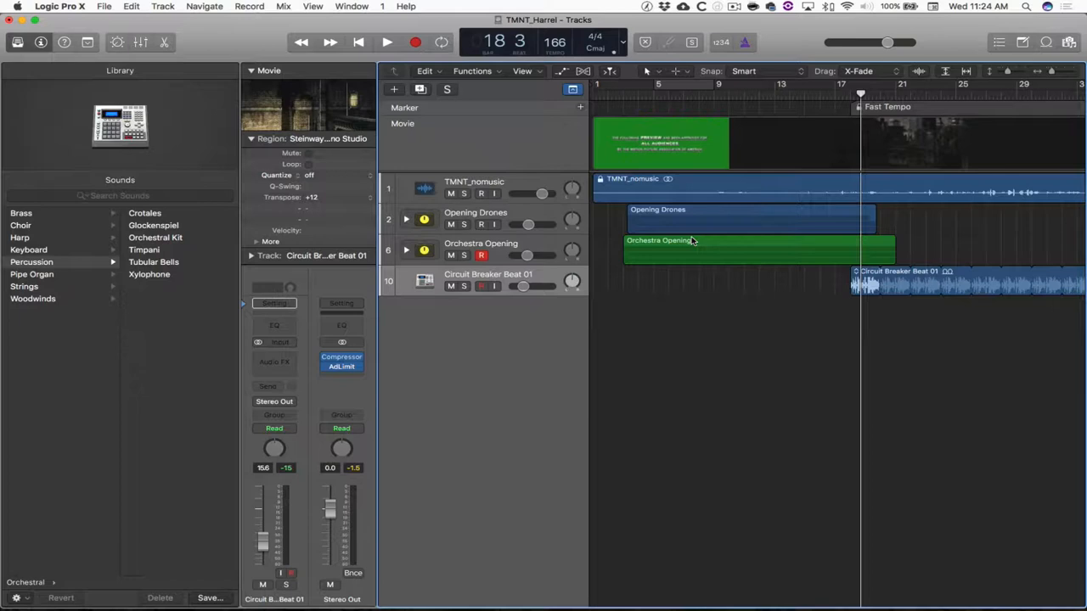
mouse_move(845, 218)
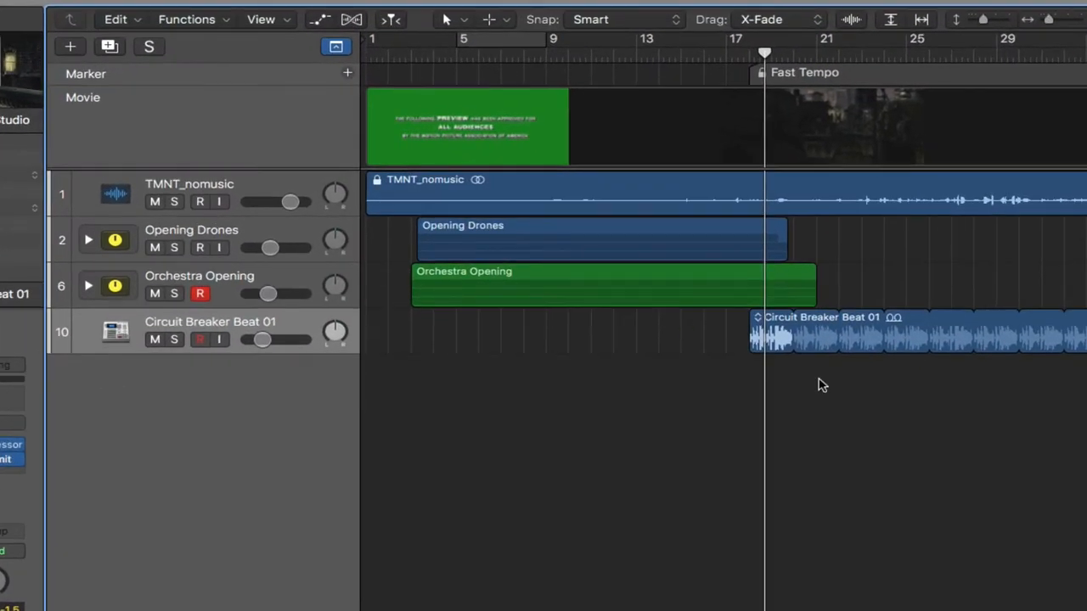
mouse_move(812, 340)
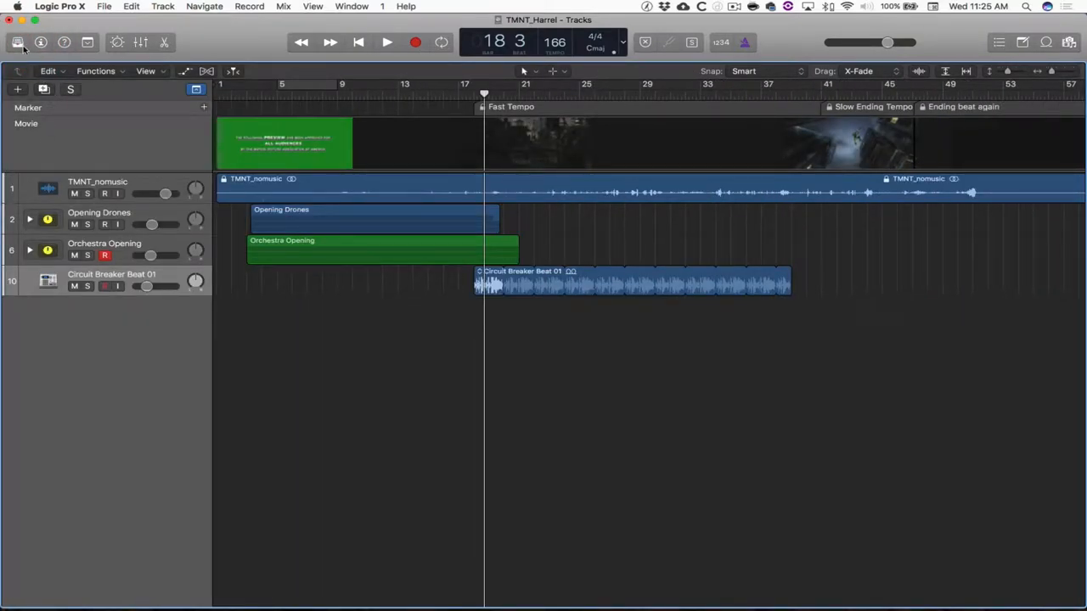
Step: Add a software instrument track loaded with Percussion > Orchestral Kit and solo it
left_click(163, 7)
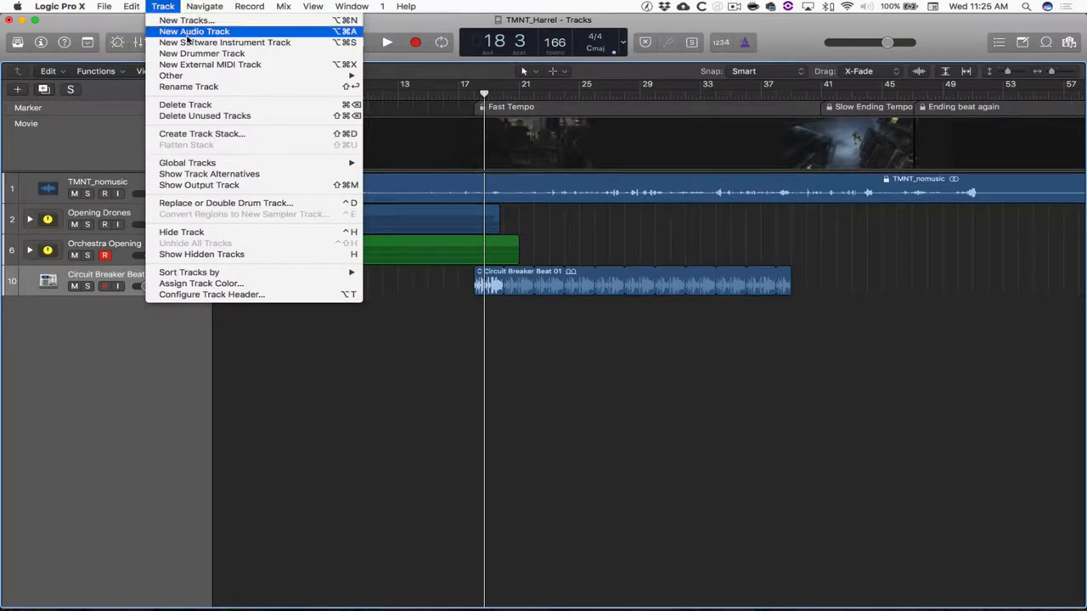
left_click(224, 43)
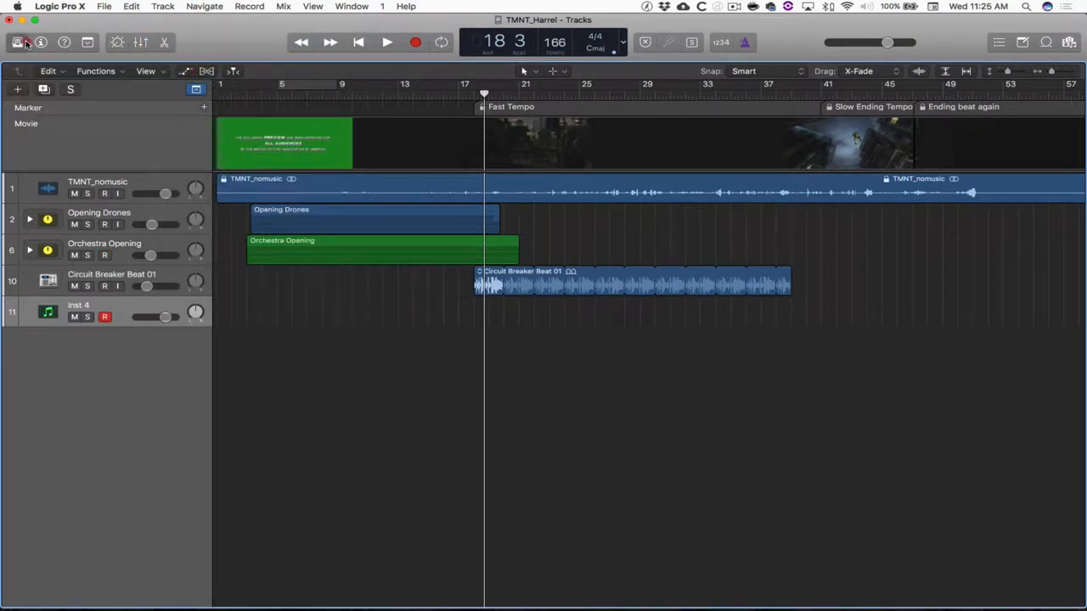
left_click(17, 41)
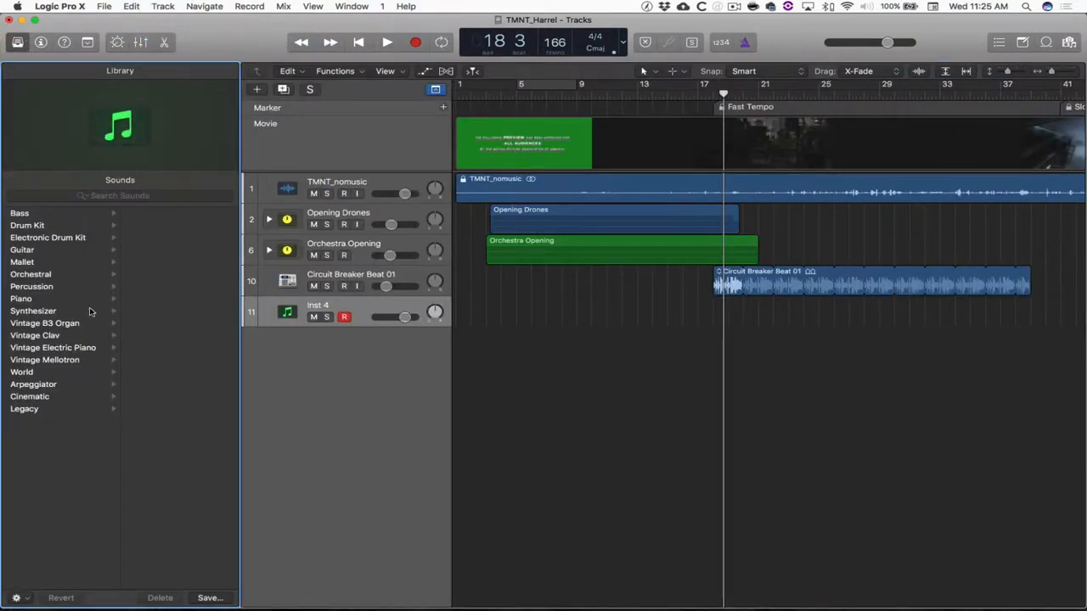
left_click(31, 274)
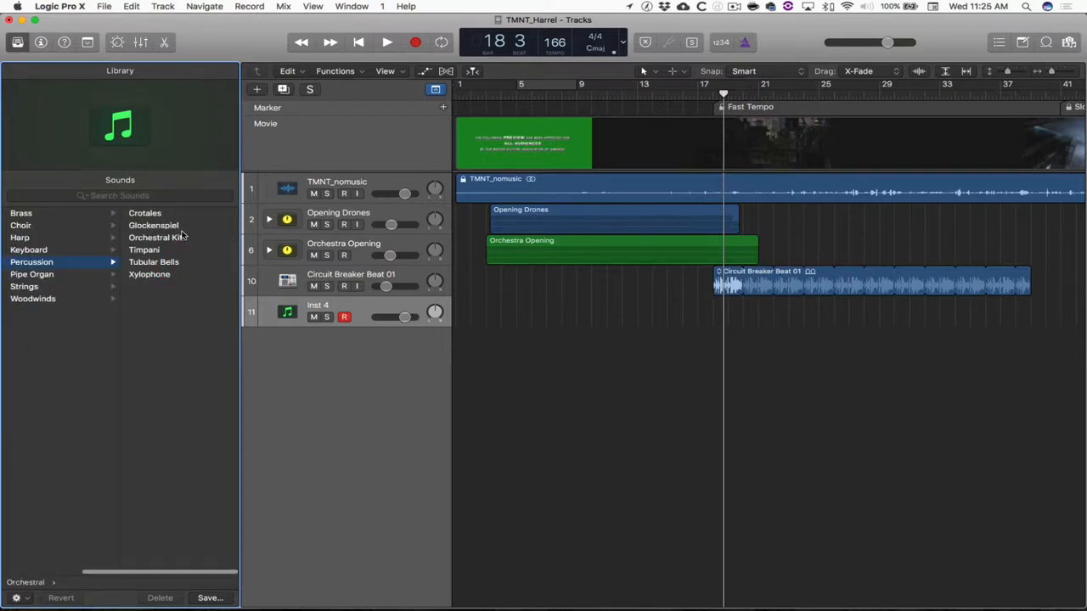
left_click(156, 238)
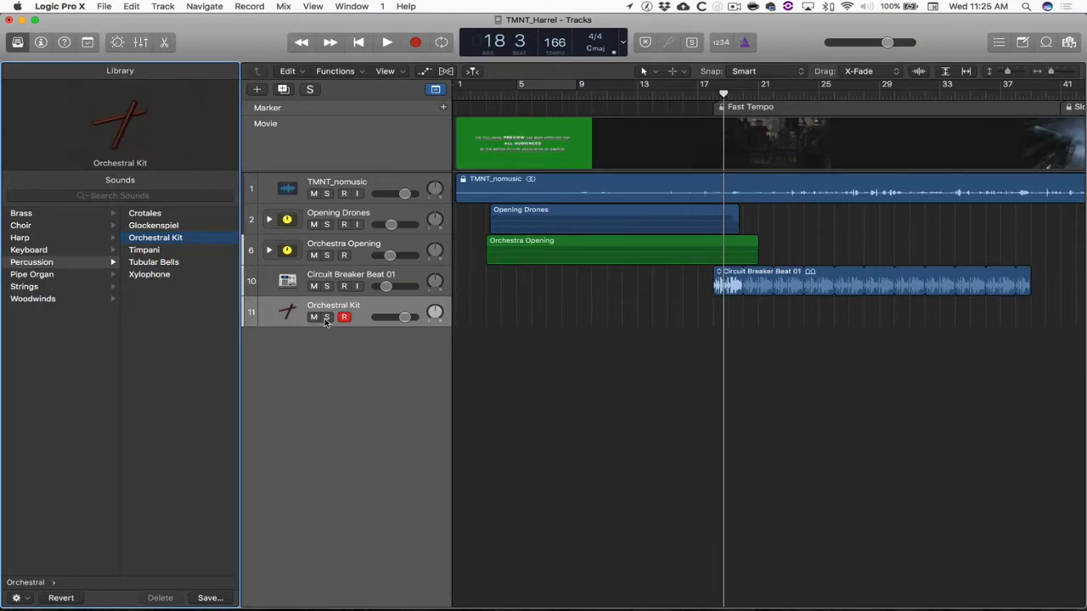
left_click(326, 318)
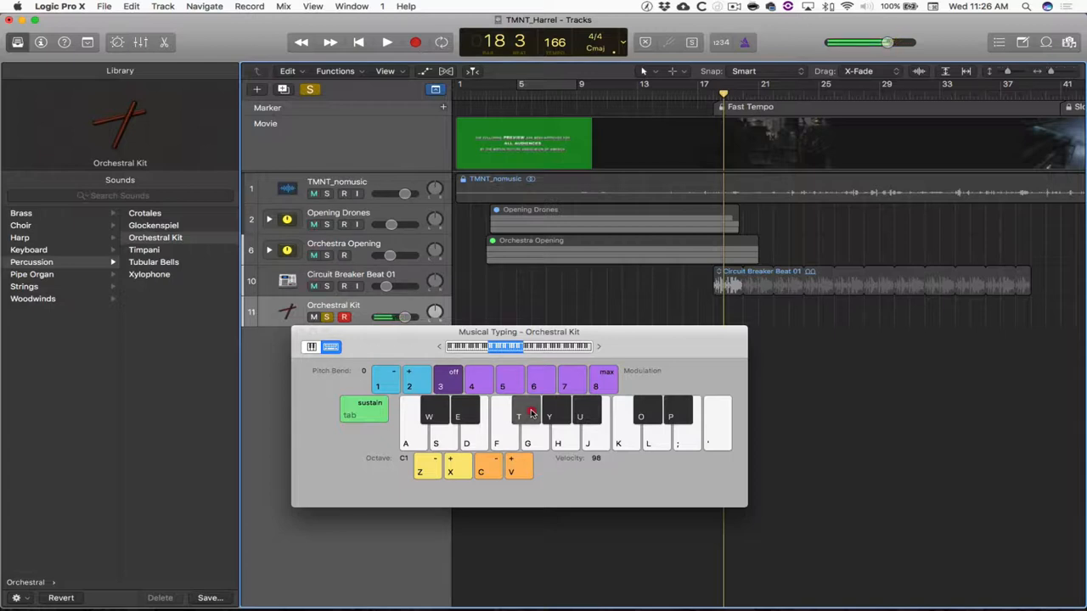
Step: Close the Musical Typing keyboard and record the cymbal hit on the Orchestral Kit track
left_click(527, 416)
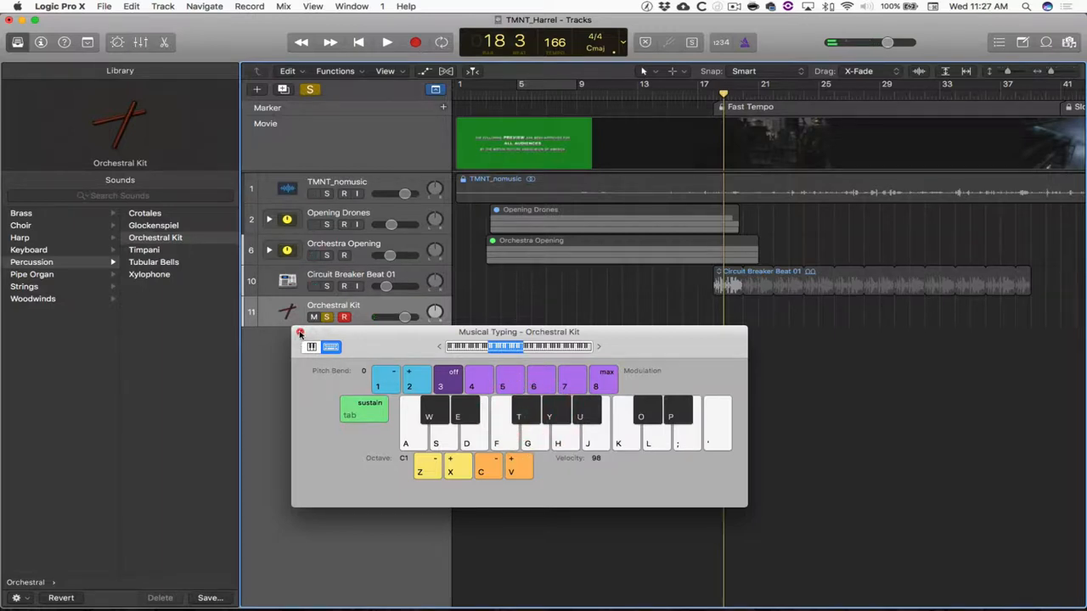
left_click(299, 331)
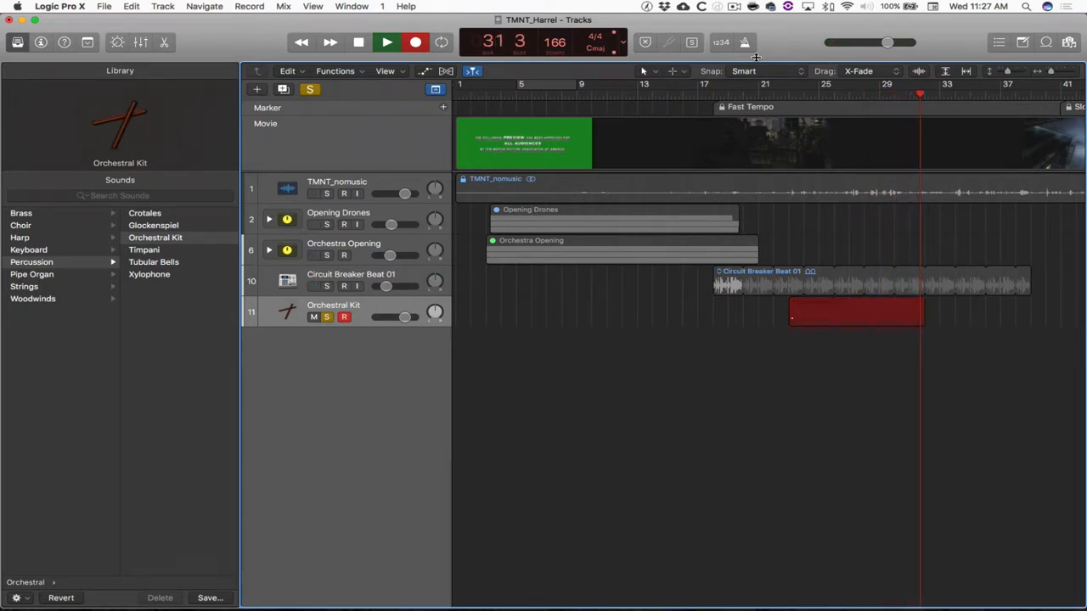
Step: Stop recording and bounce the region in place to a new audio track named Cym
left_click(387, 41)
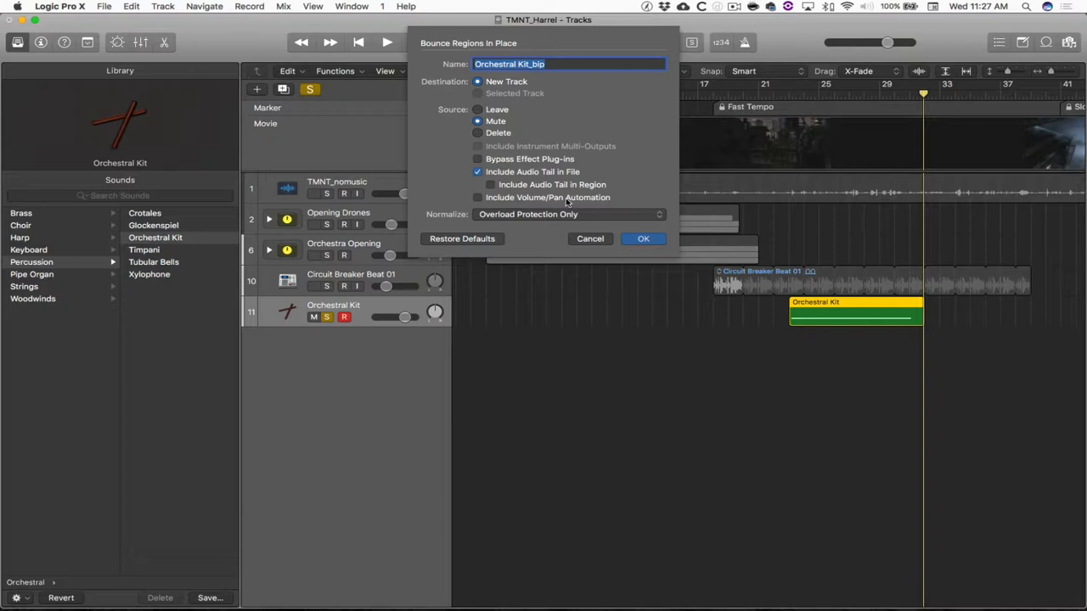
type("Cym")
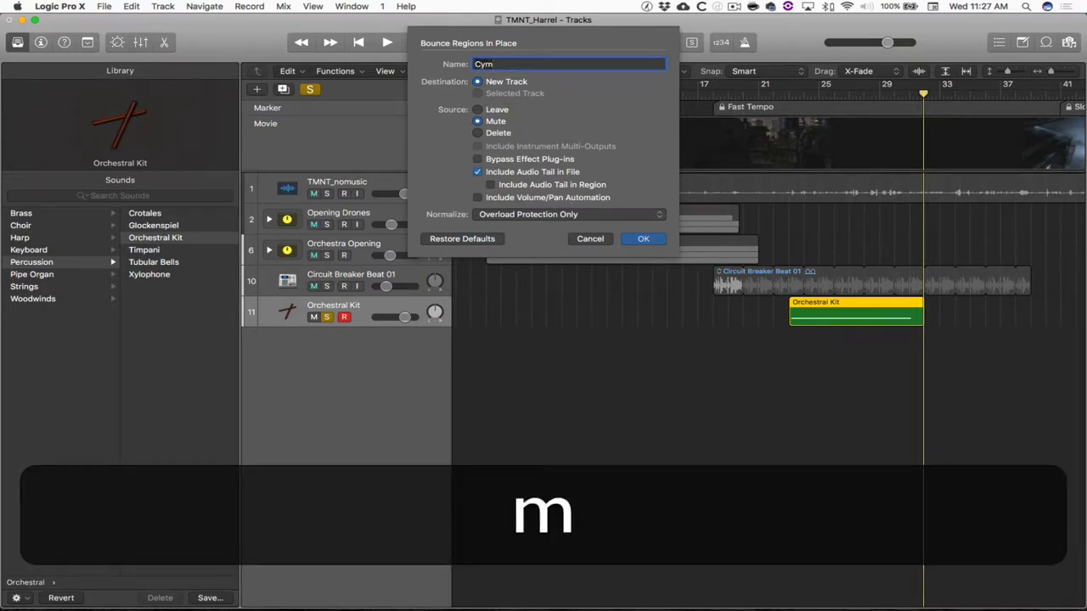
left_click(642, 238)
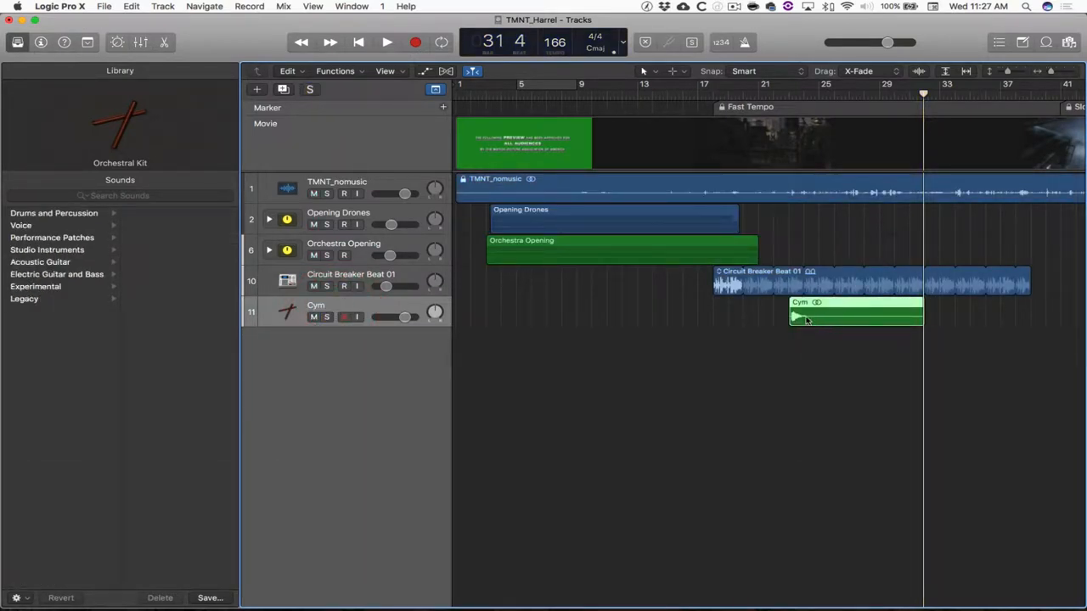
Step: Select the whole Cym audio file in the editor and reverse it via Functions > Reverse
double_click(850, 315)
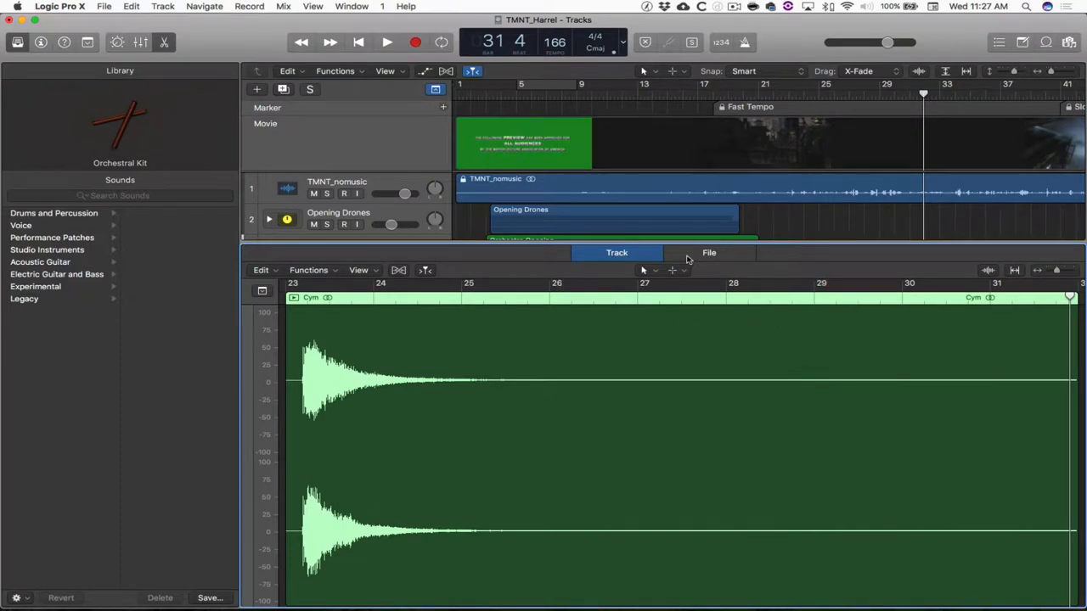
left_click(710, 251)
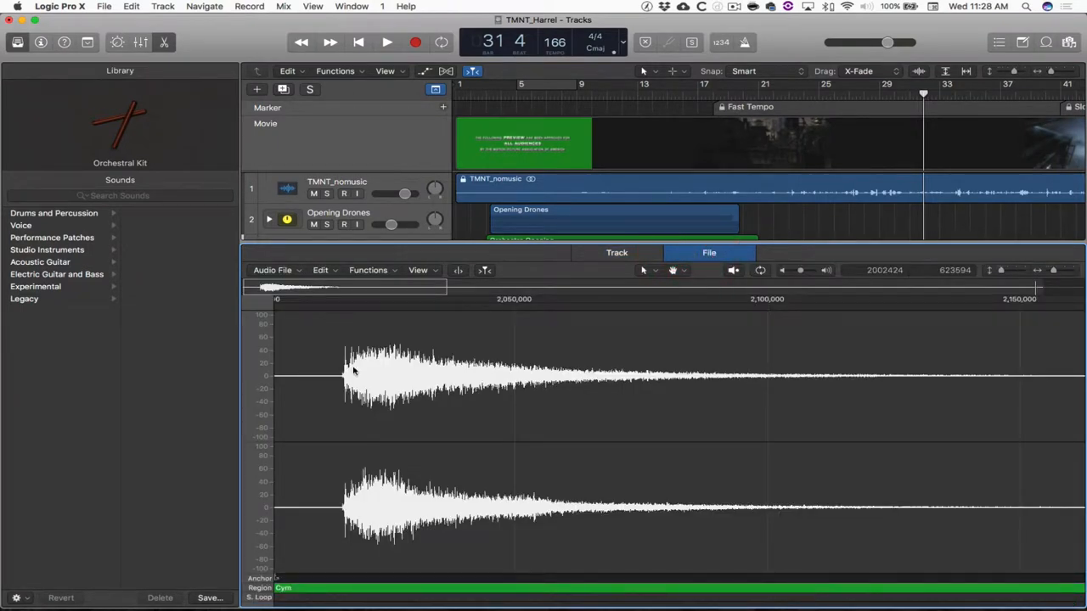
key("cmd+a")
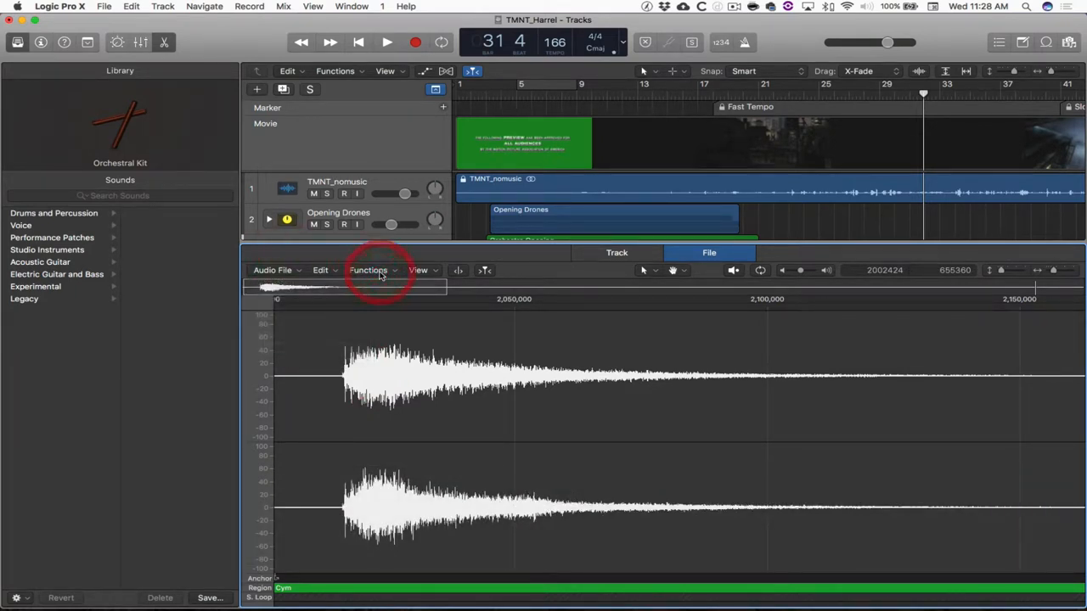
left_click(366, 271)
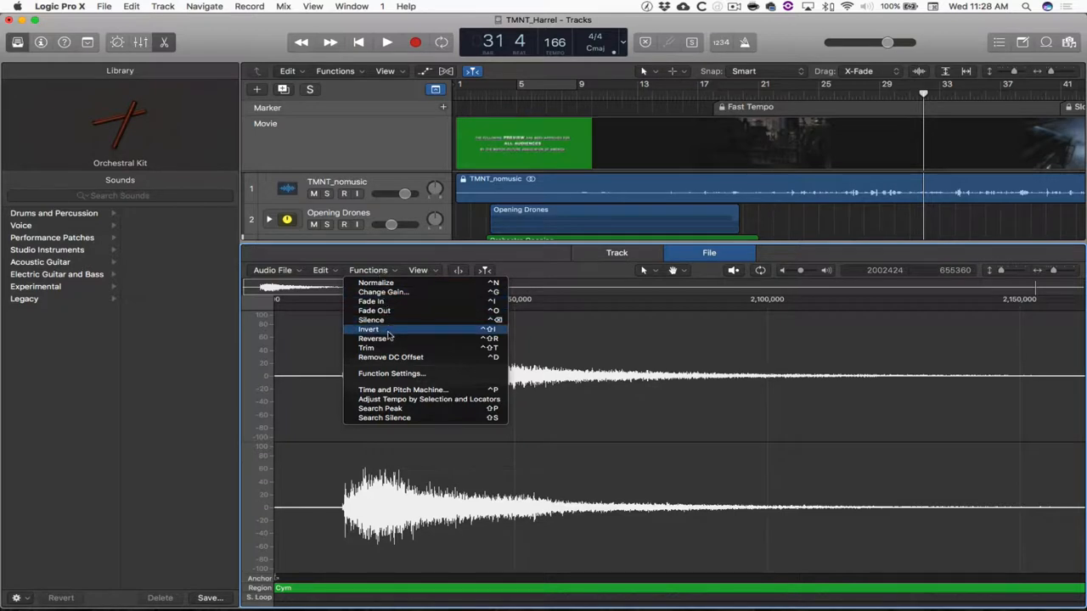
mouse_move(394, 340)
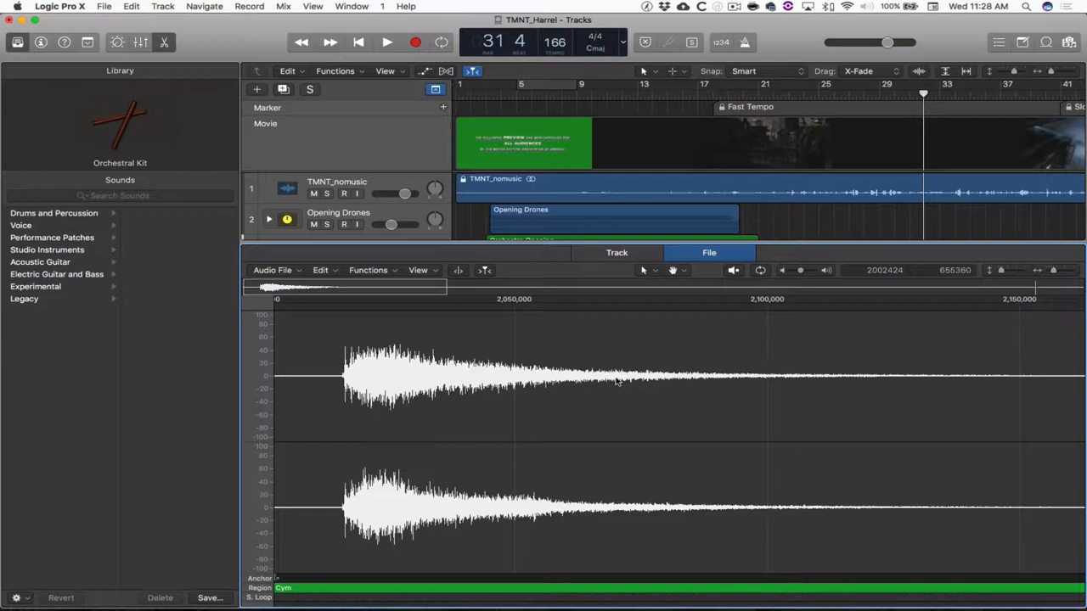
left_click(369, 270)
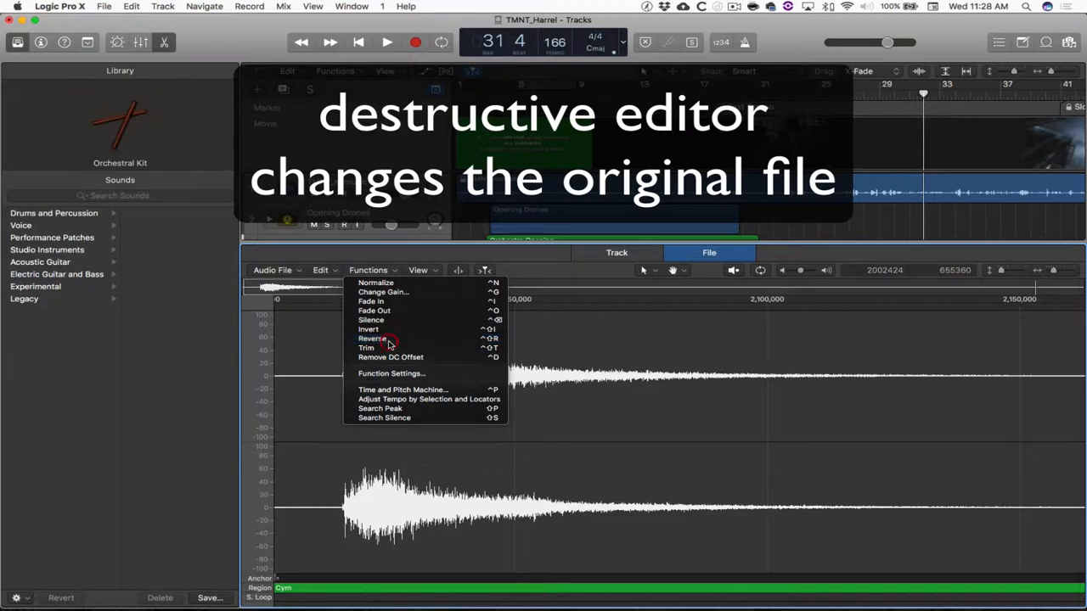
left_click(371, 319)
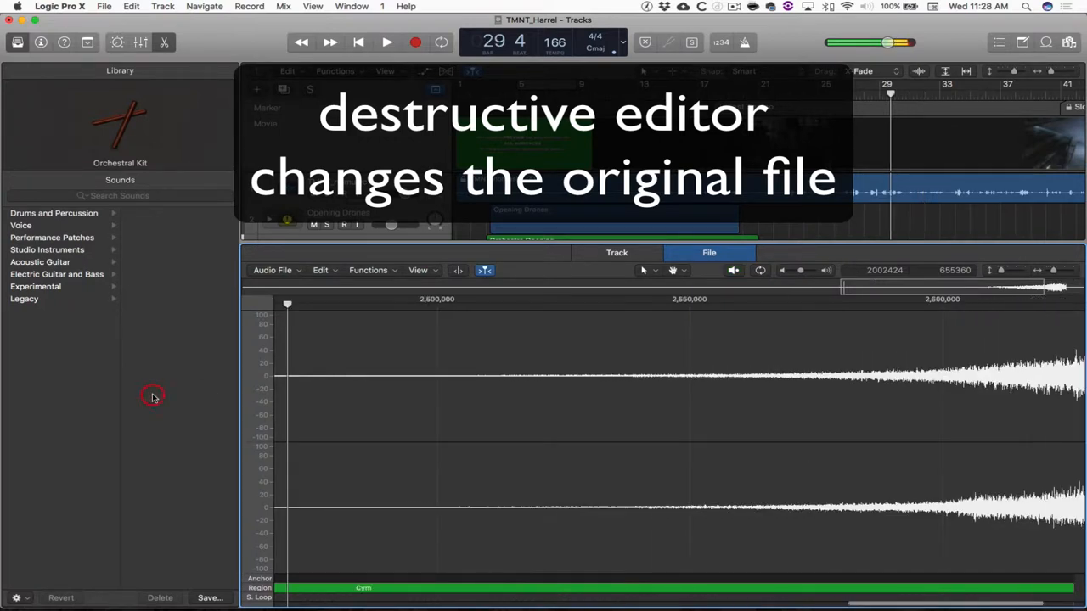
left_click(672, 299)
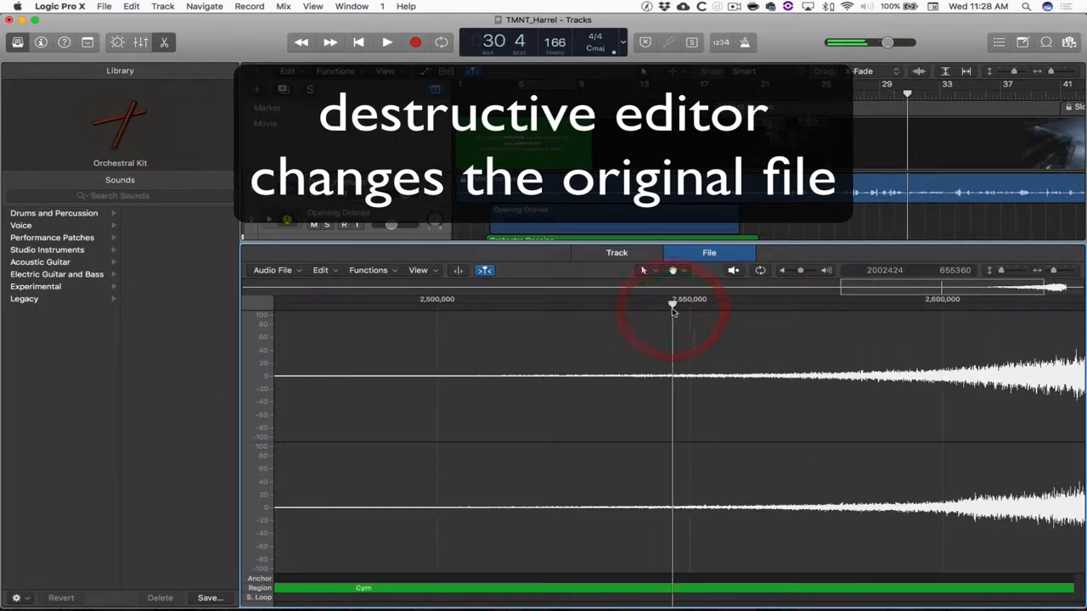
left_click(387, 43)
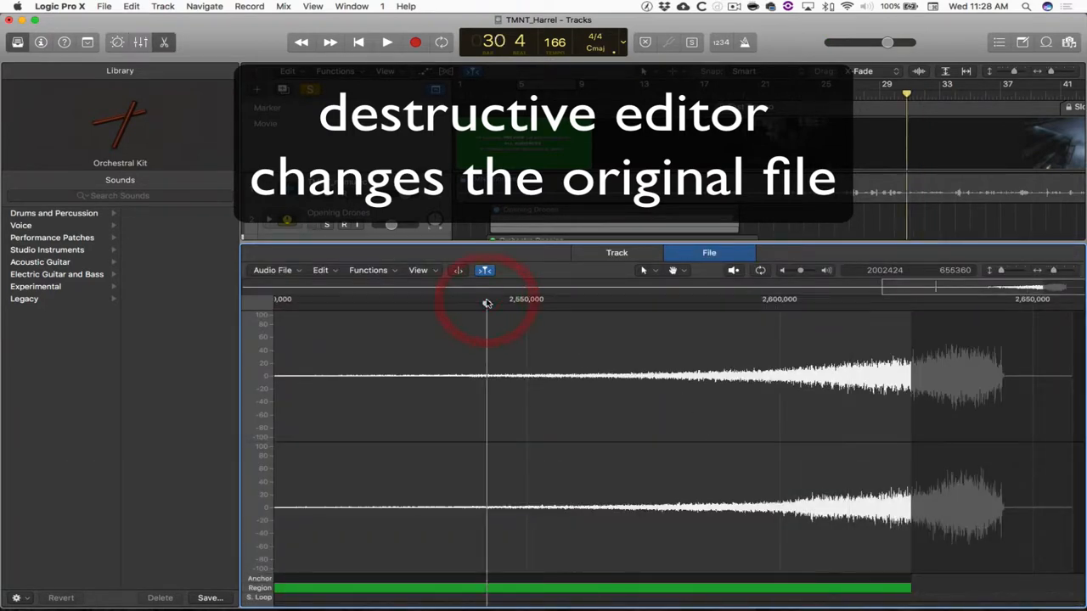
left_click(387, 41)
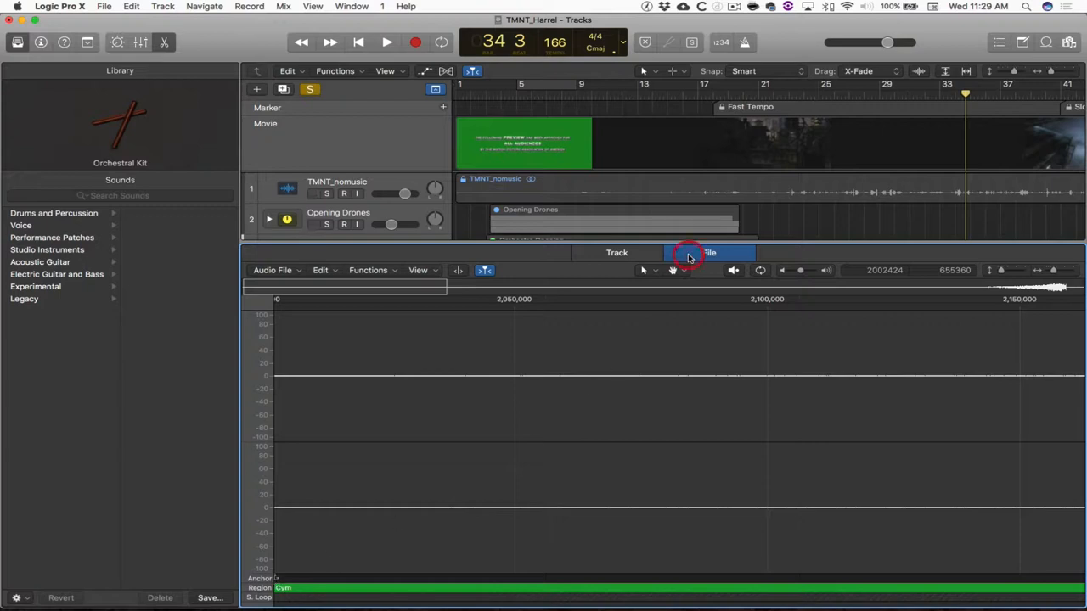
Step: Close the audio file editor and select the reversed Cym region in the Tracks area
left_click(710, 251)
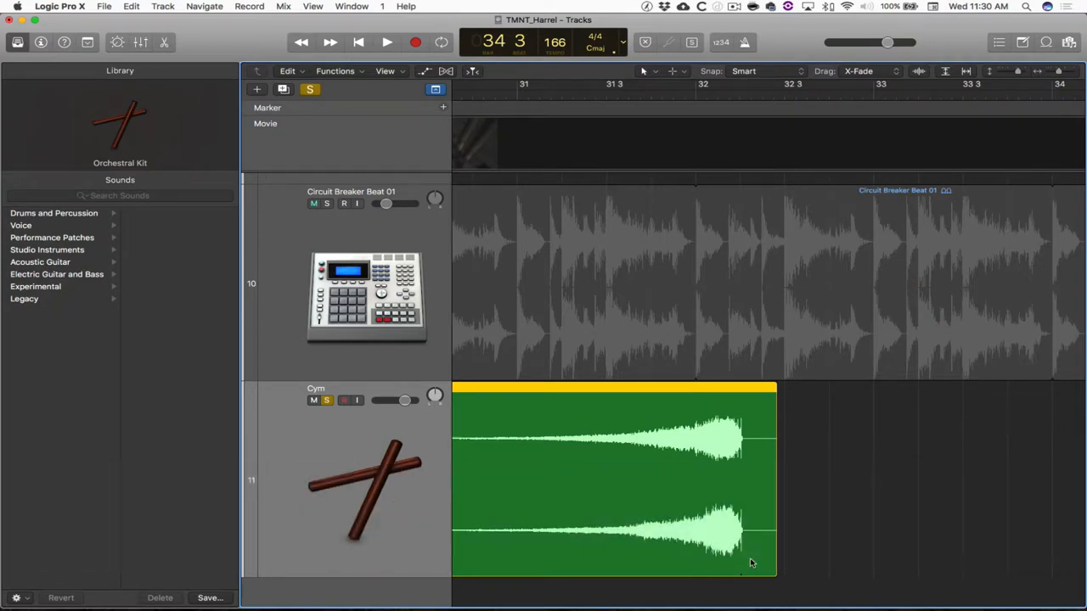
left_click(313, 204)
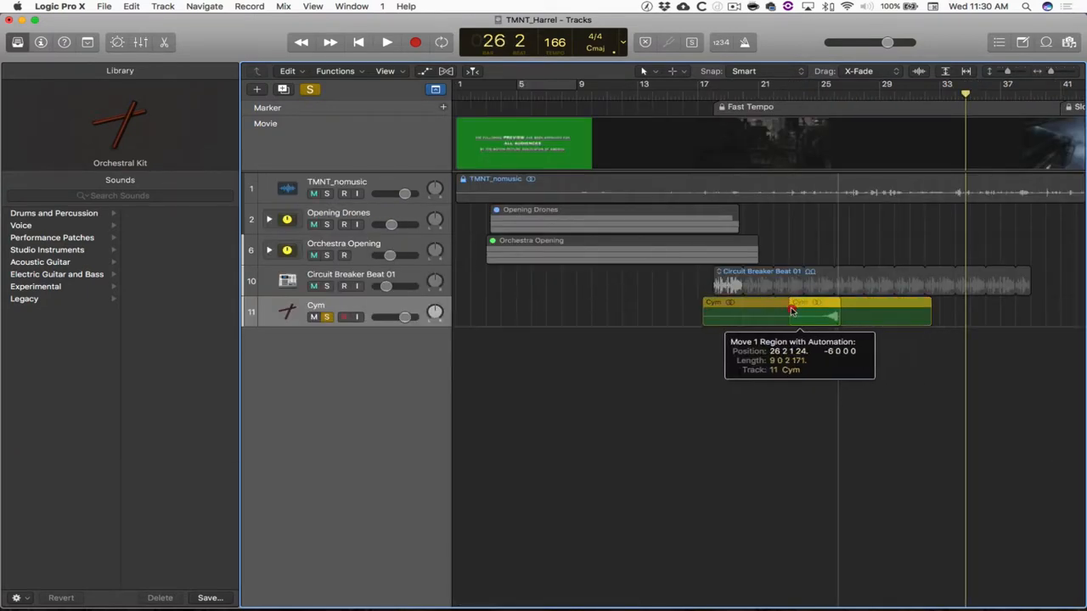
Step: Drag the Cym region left so its swell ends on the bar 18 downbeat
left_click_drag(790, 312, 683, 316)
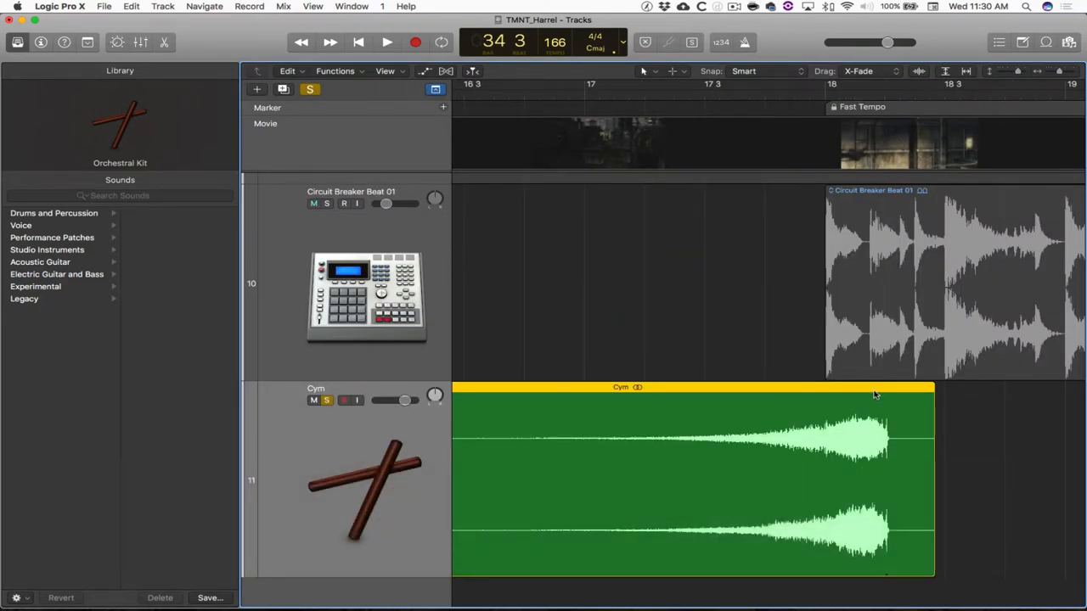
left_click_drag(876, 394, 815, 394)
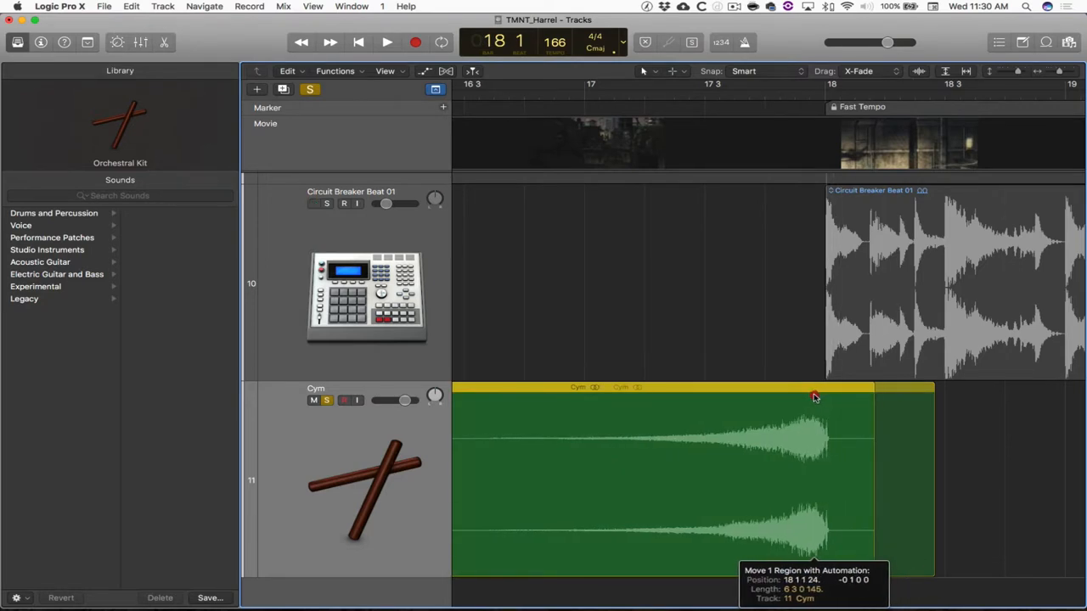
left_click_drag(813, 397, 720, 404)
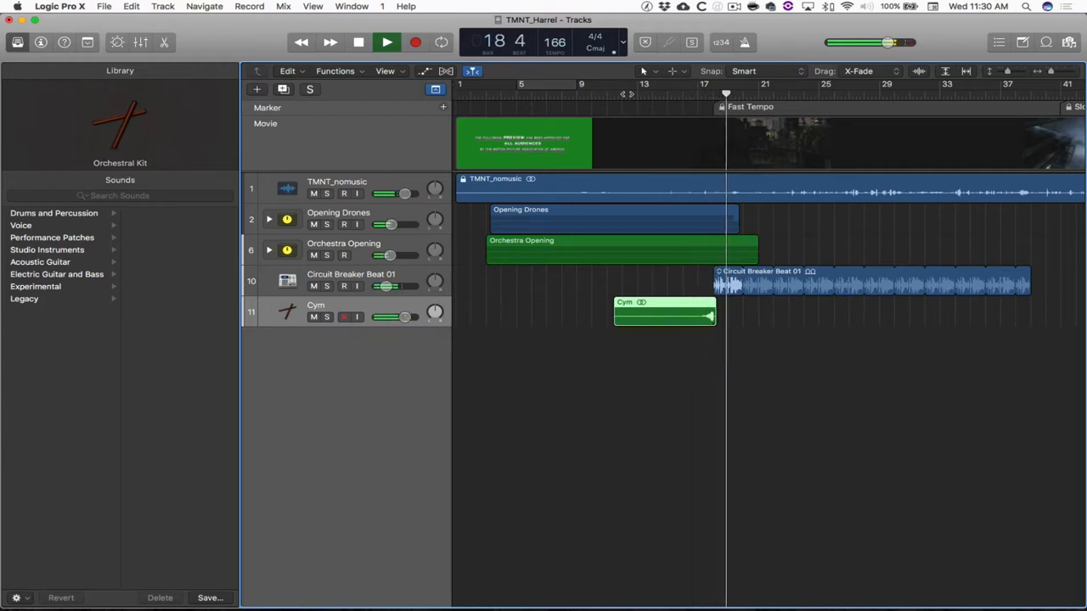
Step: Start playback to audition the Transition Woosh and TrailerFX regions under the cymbal
left_click(387, 41)
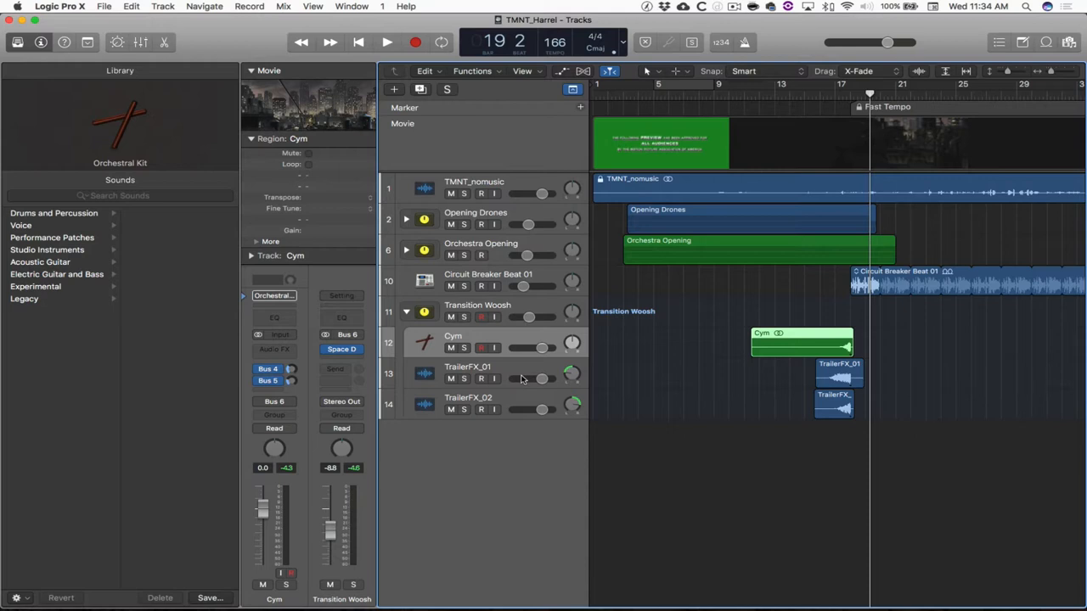
Step: Add the TrailerFX_02 region to the Cym and TrailerFX_01 selection
left_click(467, 398)
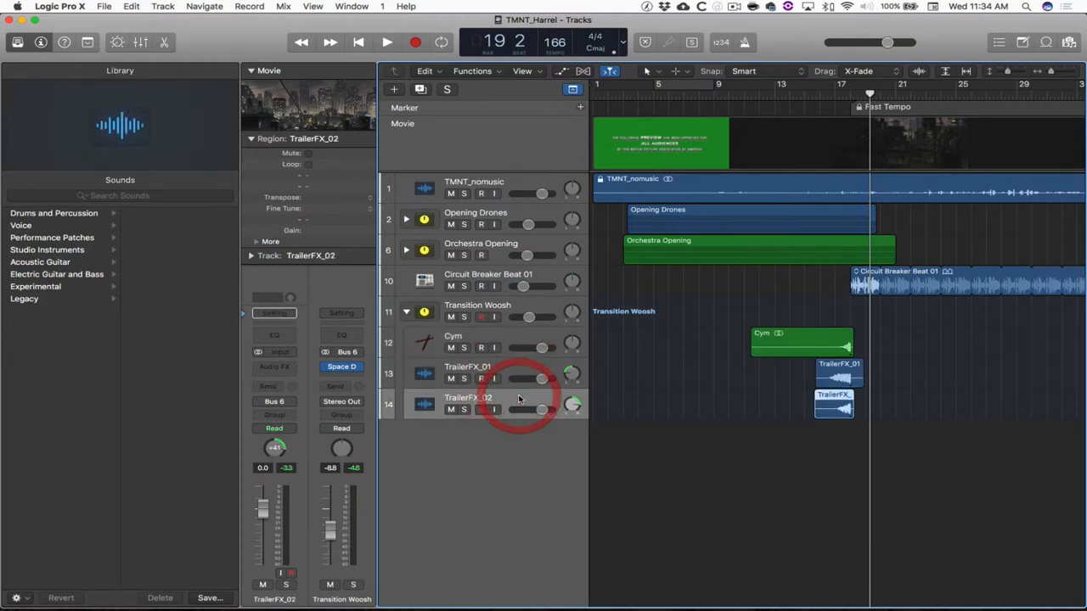
mouse_move(843, 425)
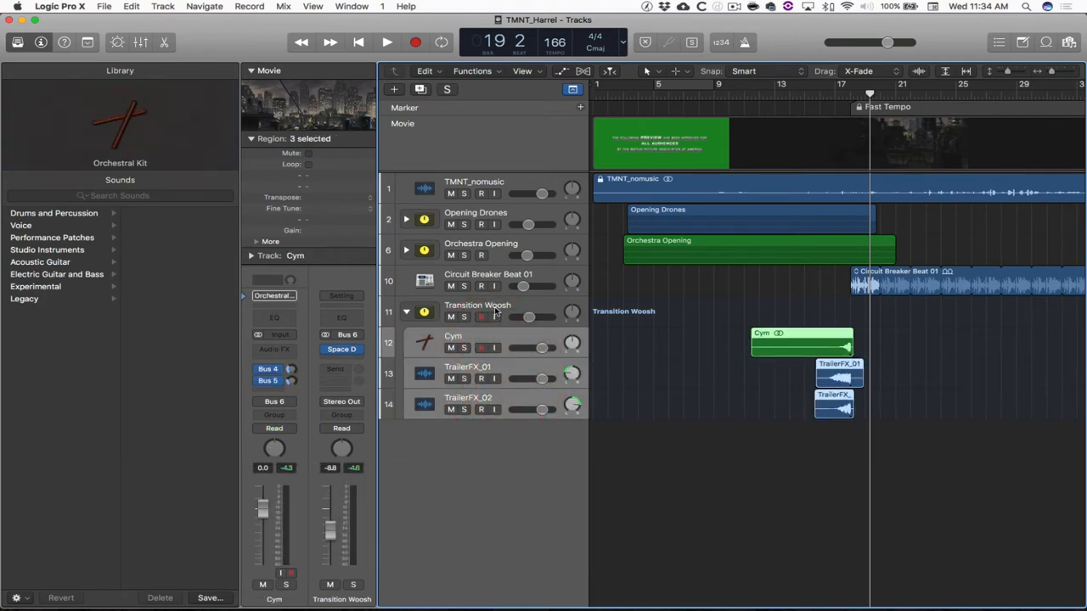
right_click(483, 440)
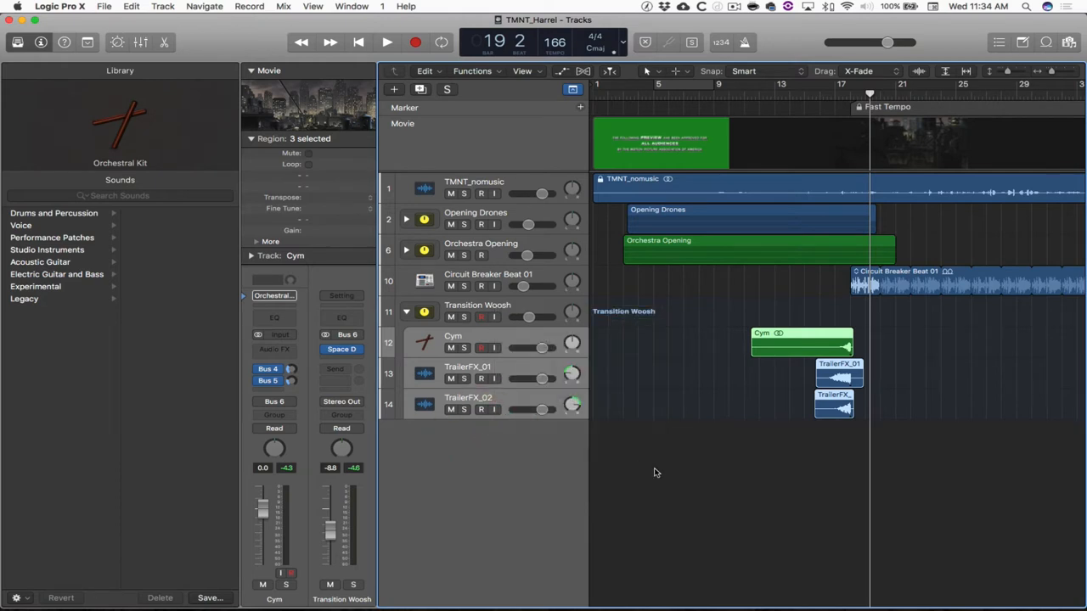
left_click_drag(543, 317, 530, 318)
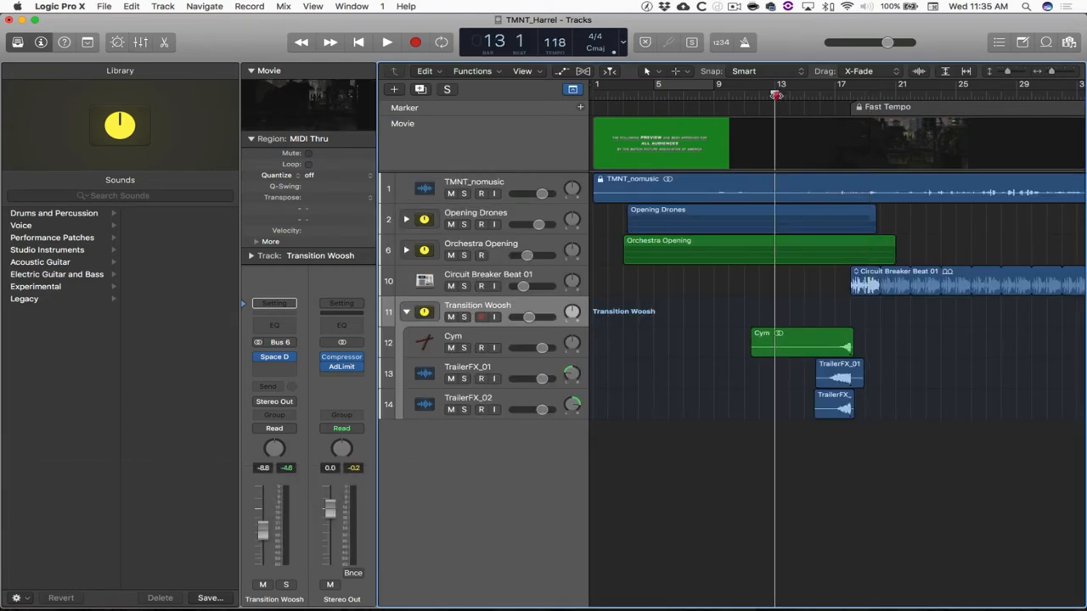
Step: Play the transition from the cymbal swell into the beat, then stop near bar 20
left_click(387, 43)
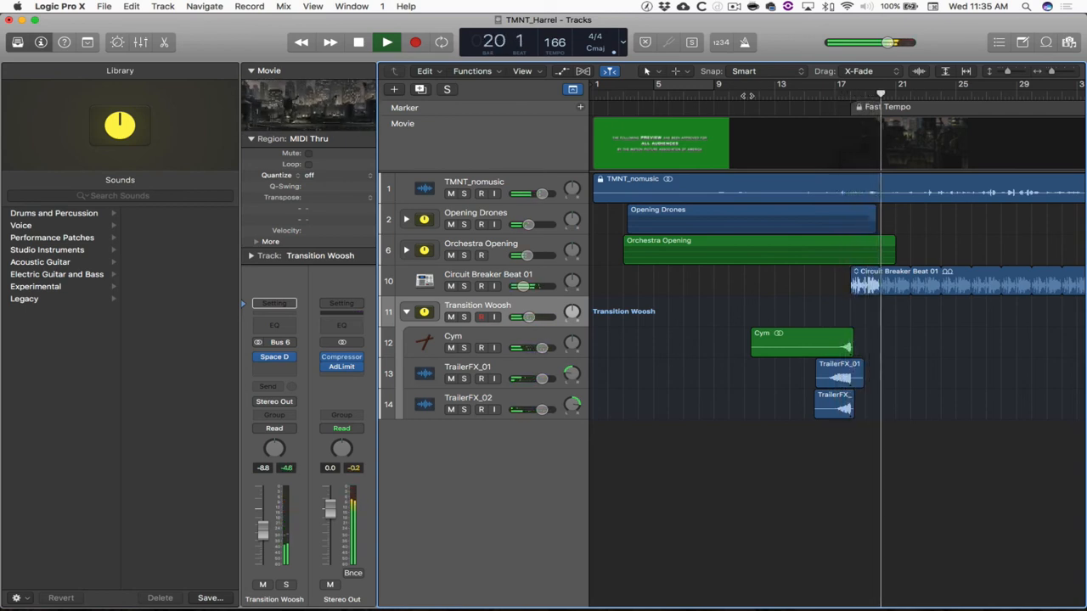
left_click(356, 41)
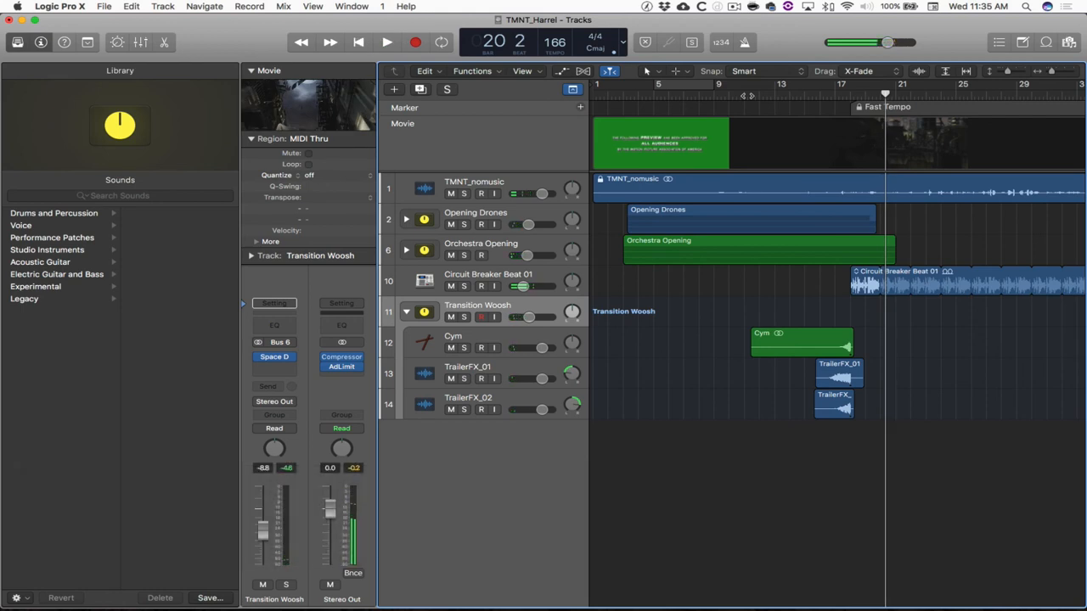